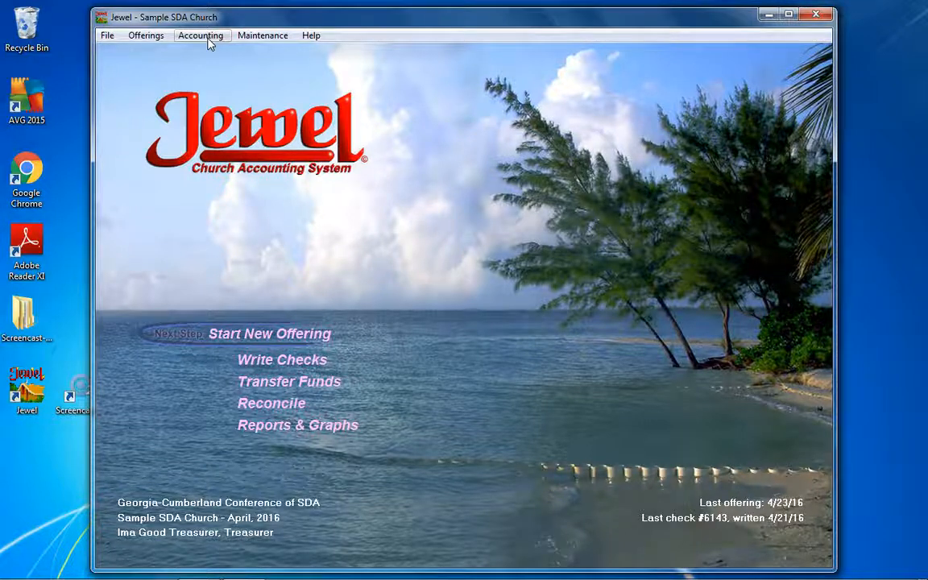
# Step: Show the Accounting menu's task options for the Sample SDA Church
pyautogui.click(200, 35)
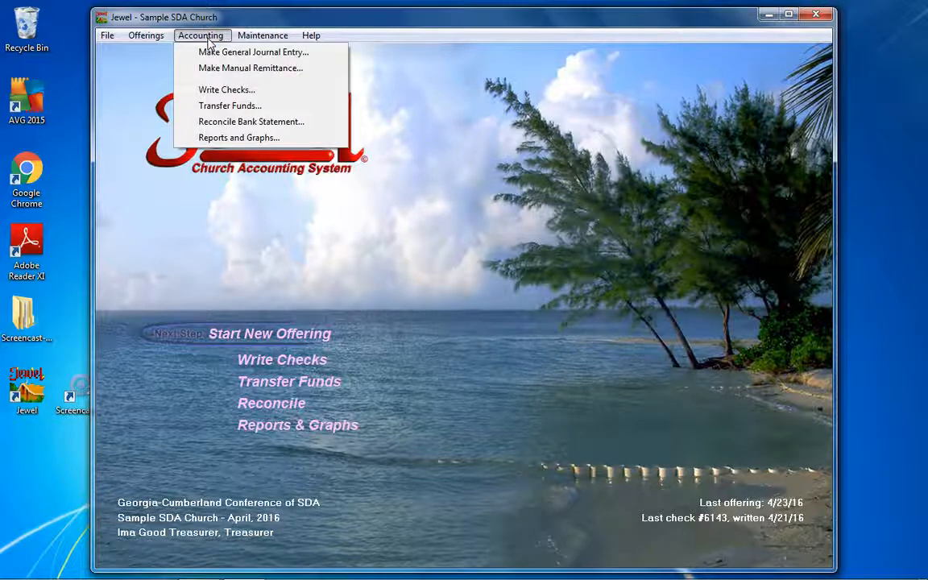
# Step: Start a new general journal entry from the Accounting menu
pyautogui.click(201, 35)
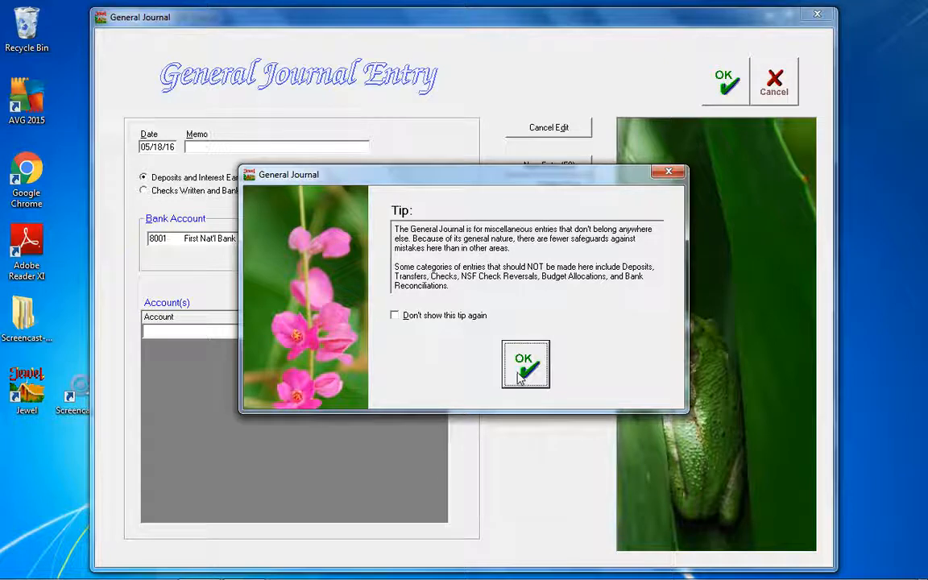
pyautogui.moveTo(389, 317)
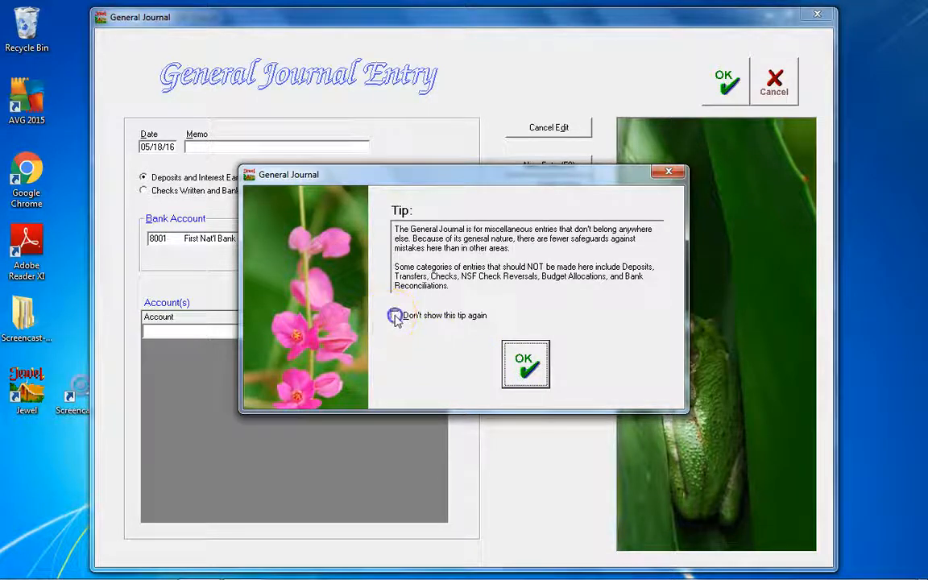
# Step: Turn off the miscellaneous-entries tip with 'Don't show this tip again' and dismiss it
pyautogui.click(395, 315)
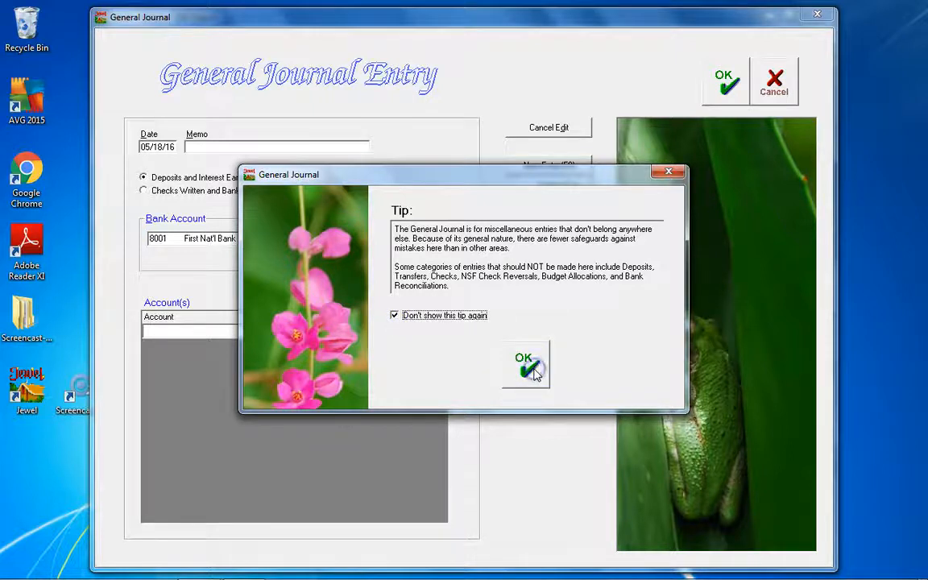
pyautogui.click(524, 364)
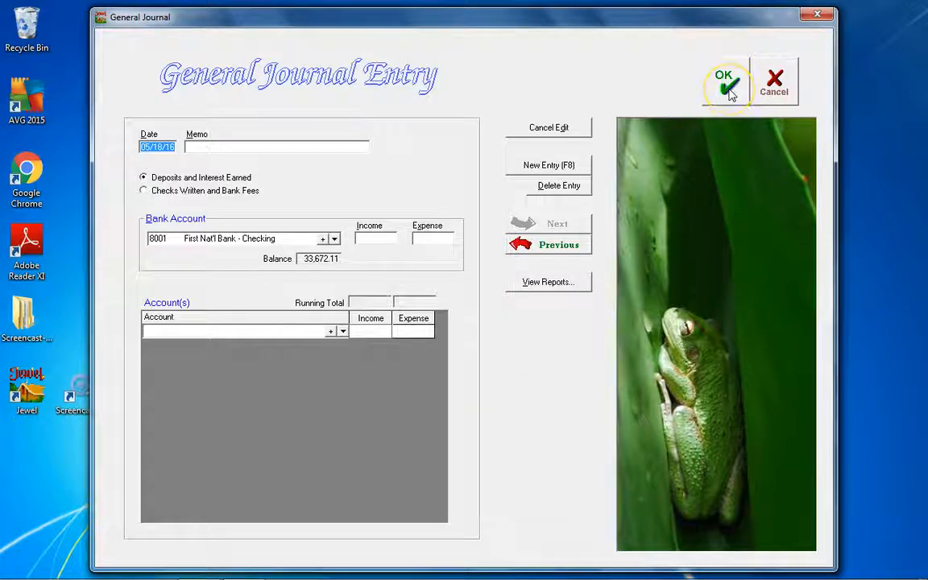
pyautogui.moveTo(20, 528)
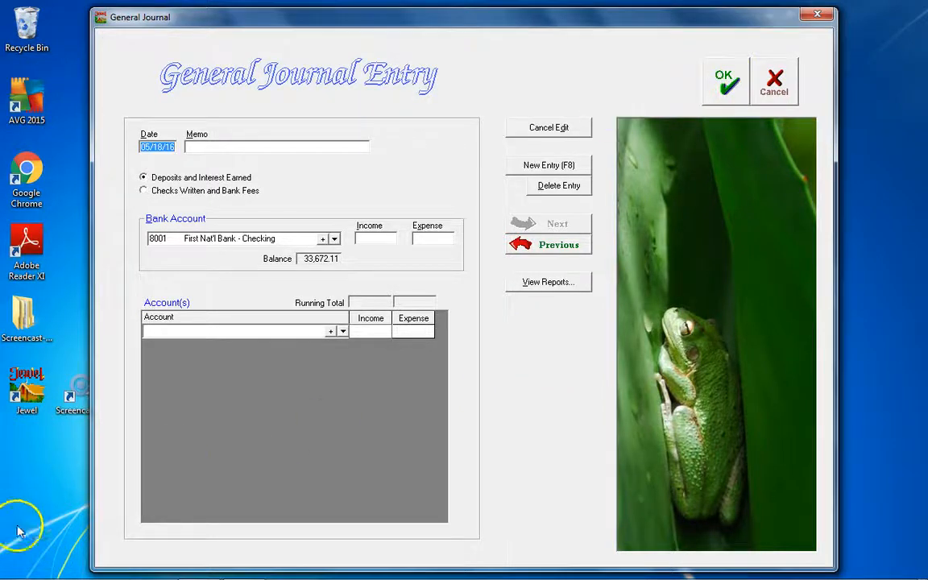
pyautogui.moveTo(55, 494)
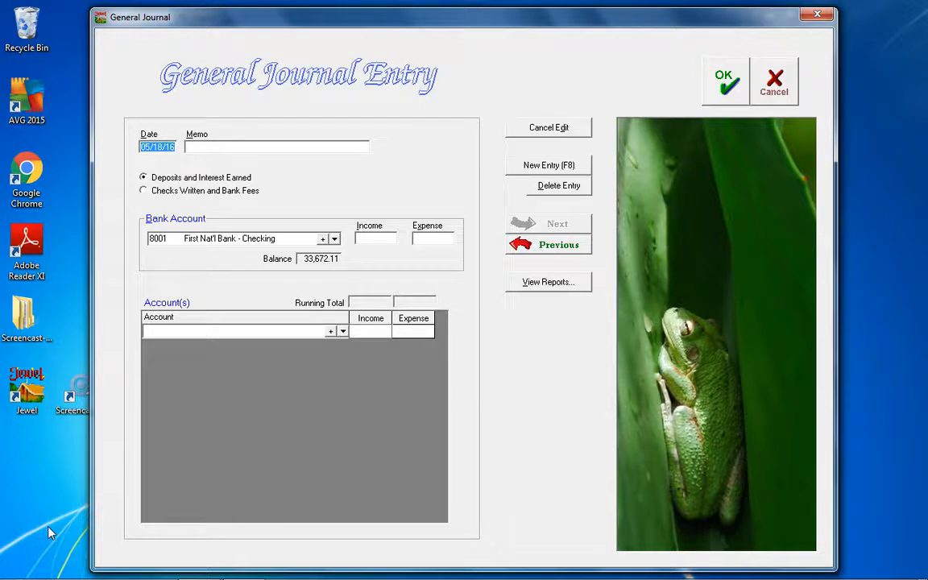
pyautogui.moveTo(30, 540)
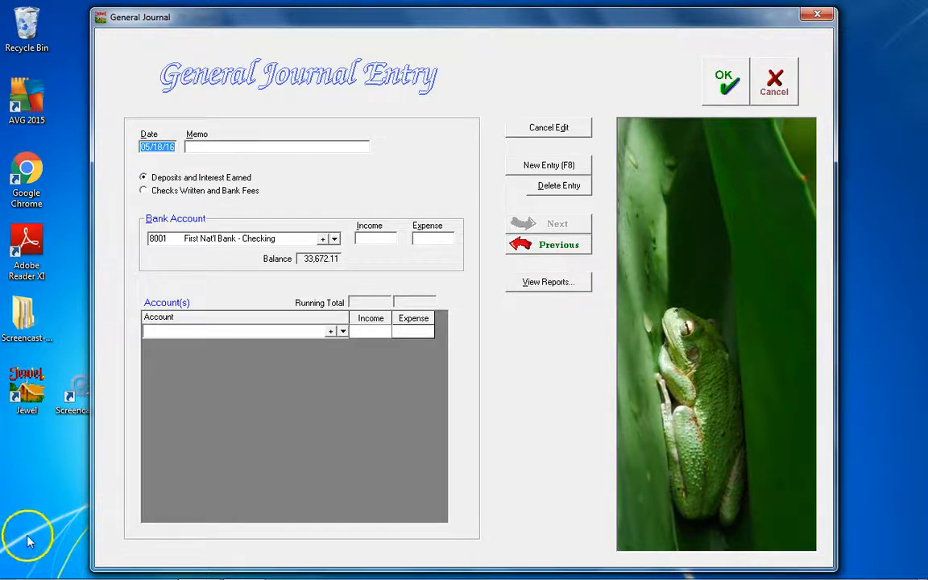
pyautogui.moveTo(47, 536)
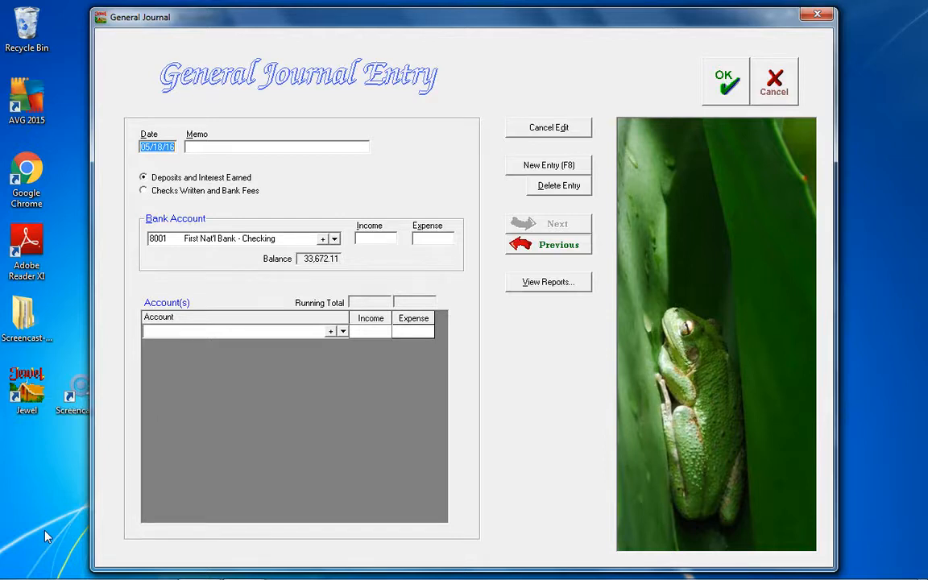
pyautogui.moveTo(41, 533)
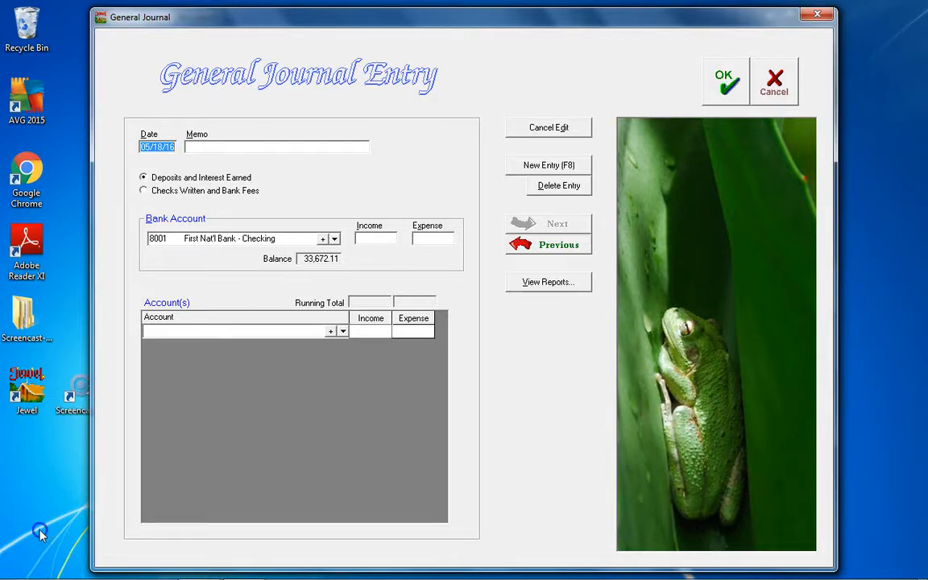